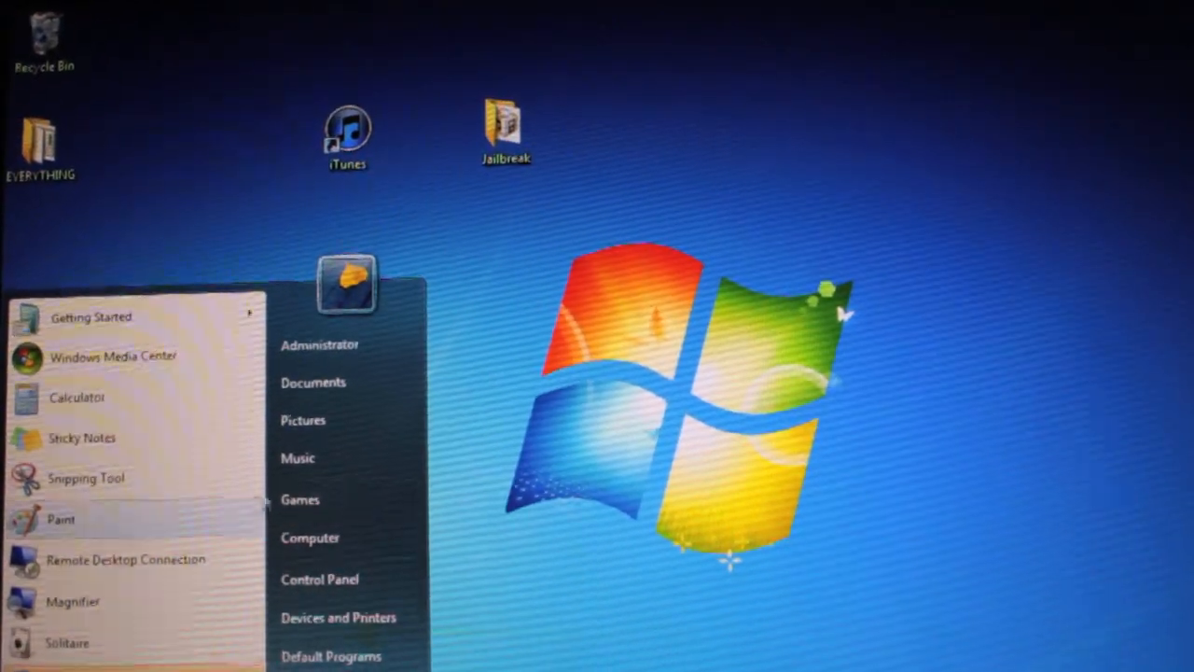
# Step: Browse from Documents to the Desktop's iBooty-for-4.3 folder and select the iBooty application
pyautogui.click(313, 383)
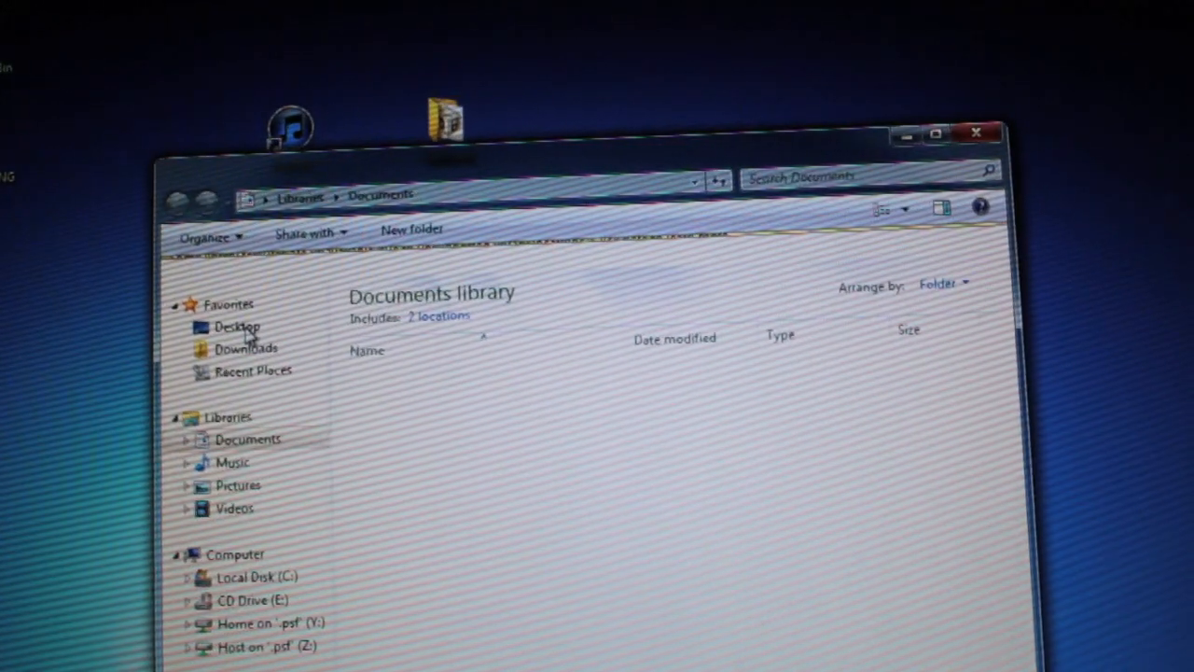
pyautogui.click(239, 327)
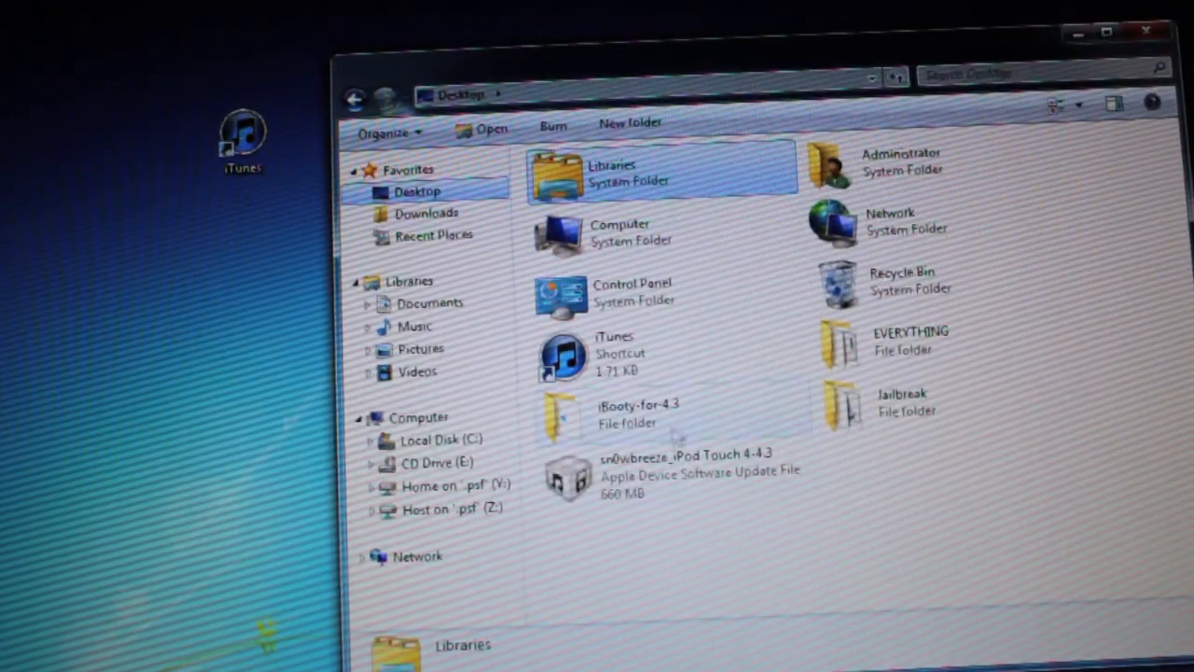
pyautogui.doubleClick(638, 410)
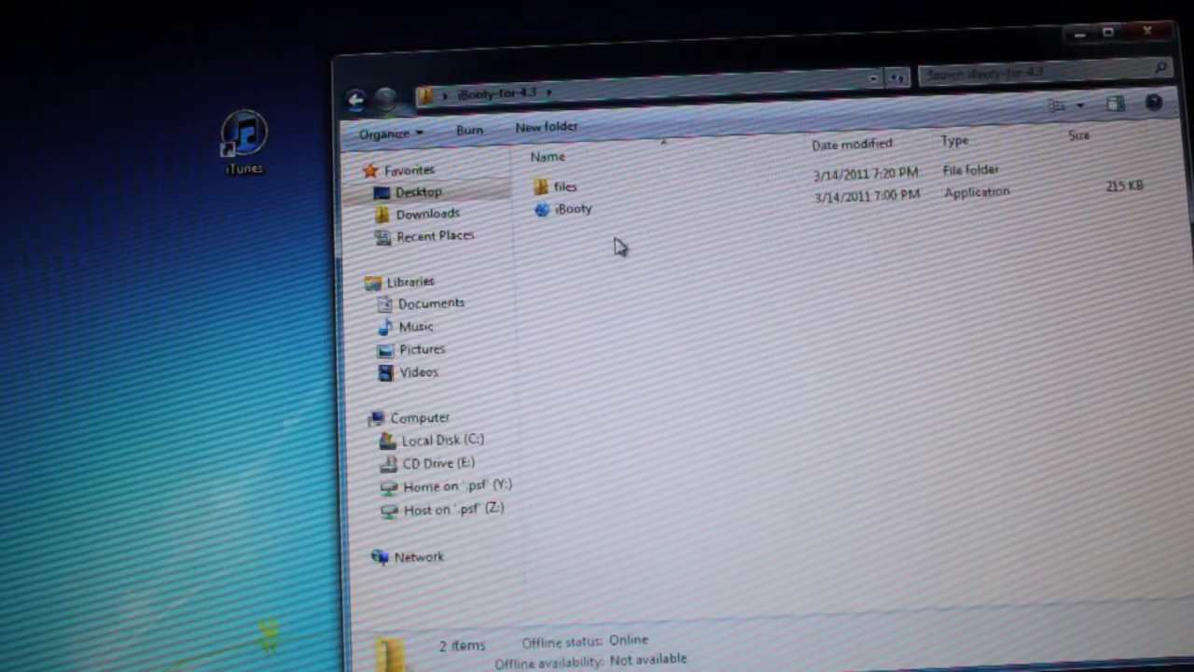
pyautogui.click(574, 208)
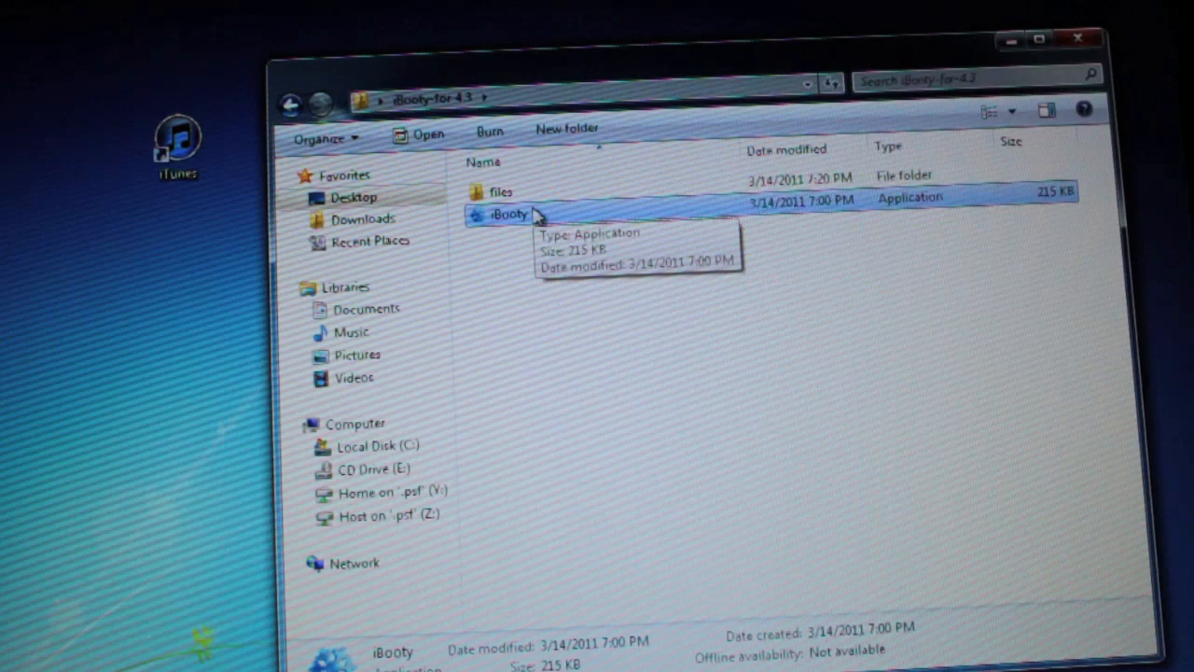
# Step: Launch iBooty V2.0, select iPod Touch 4, and start the DFU mode search
pyautogui.doubleClick(509, 214)
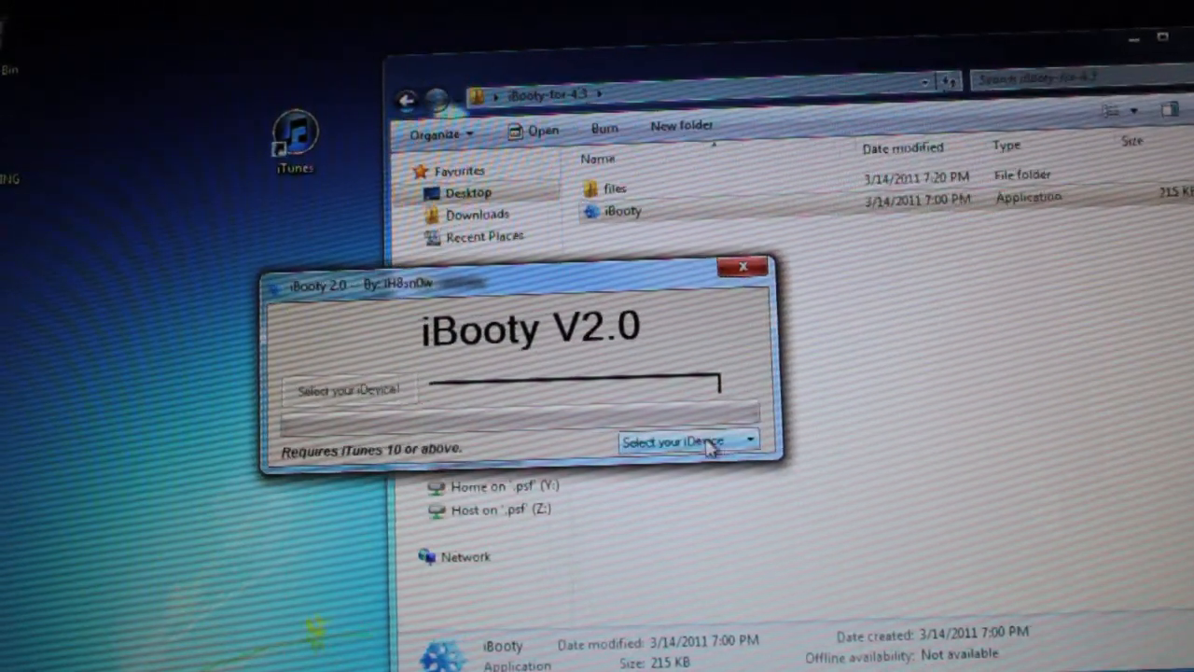
pyautogui.click(686, 439)
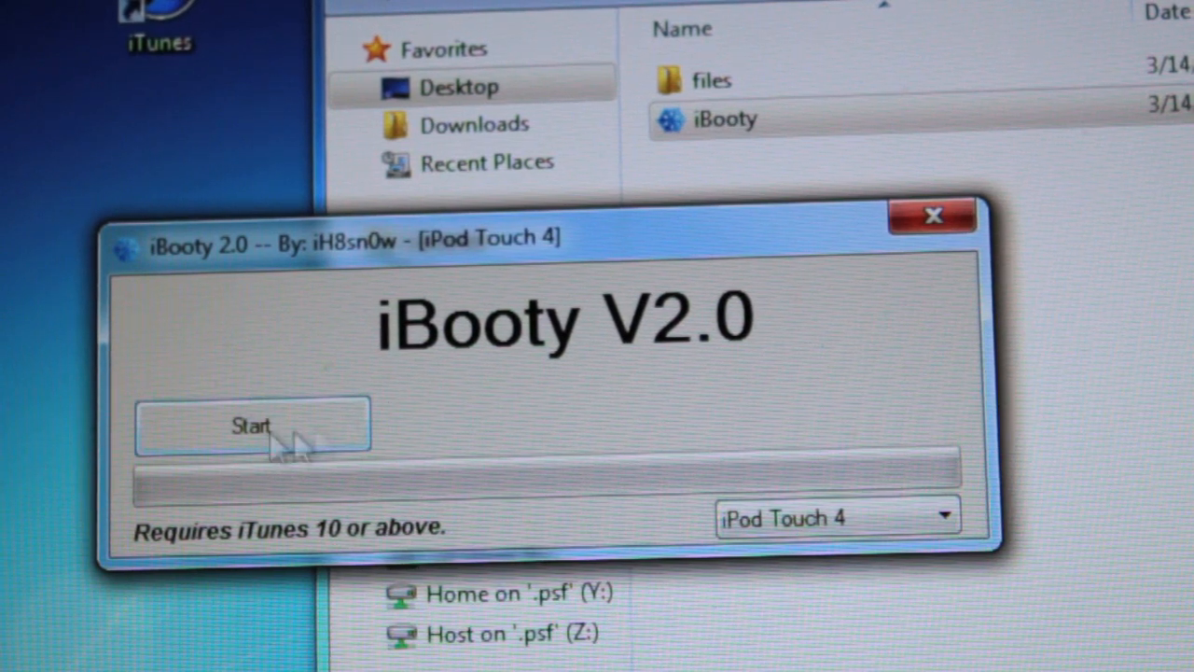
pyautogui.click(252, 425)
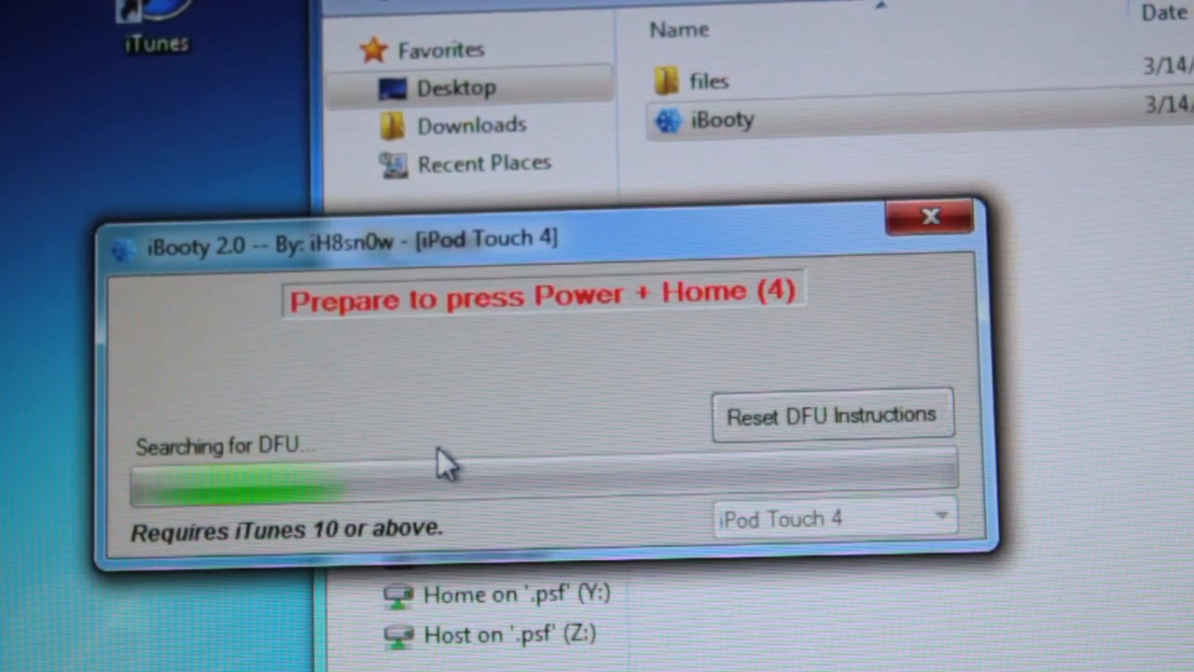